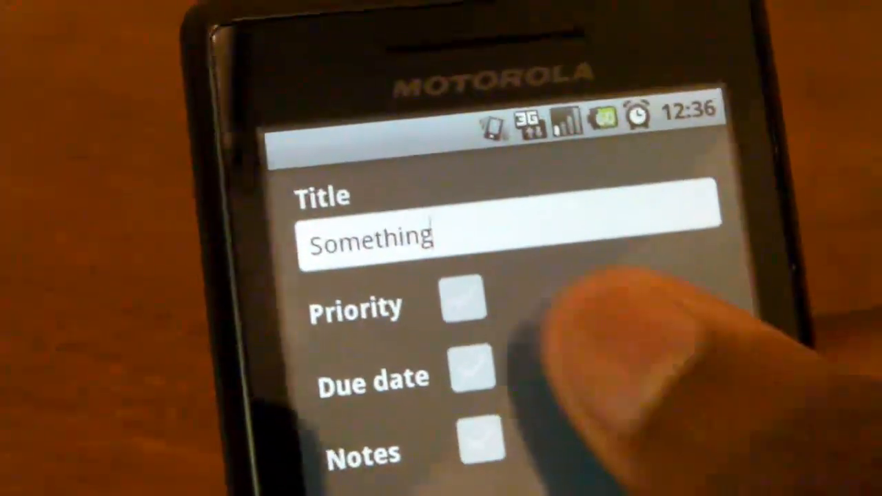
Mark the task 'Something' as Low priority with a due date of Oct 10, 2010 01:36 PM.
click(460, 303)
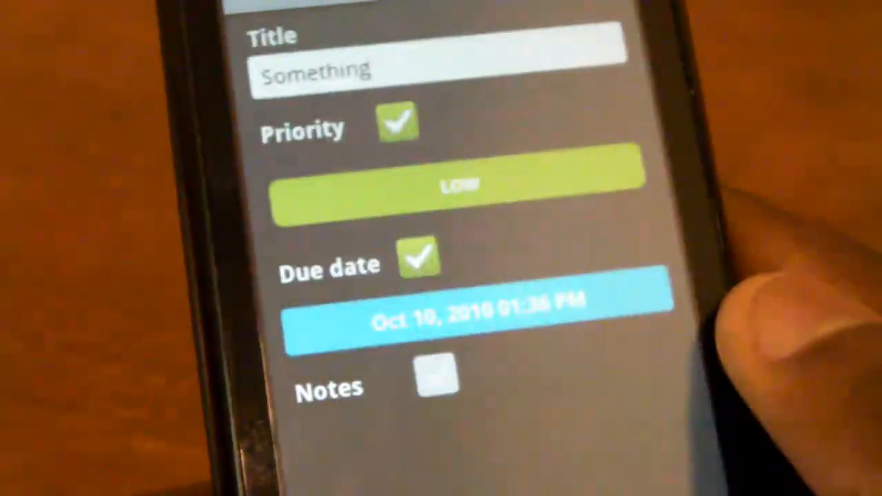
click(434, 372)
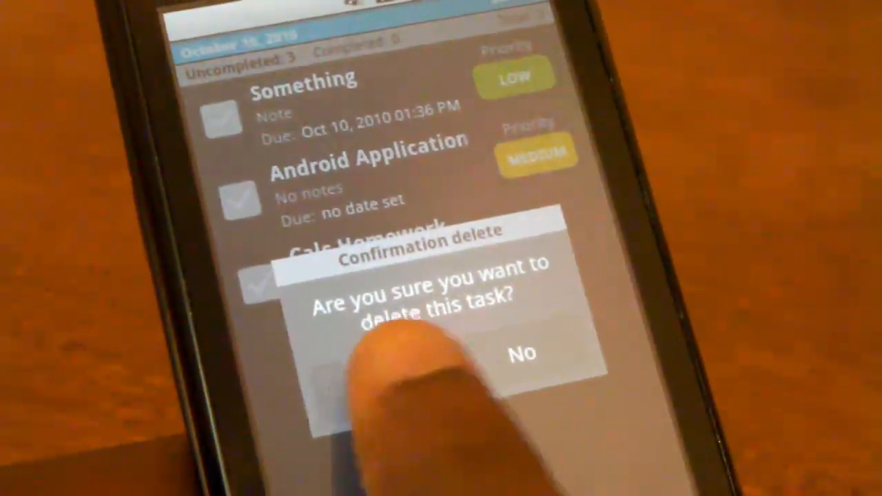
Confirm the delete dialog so the task list with Test, Android Application and Calc Homework returns.
click(386, 359)
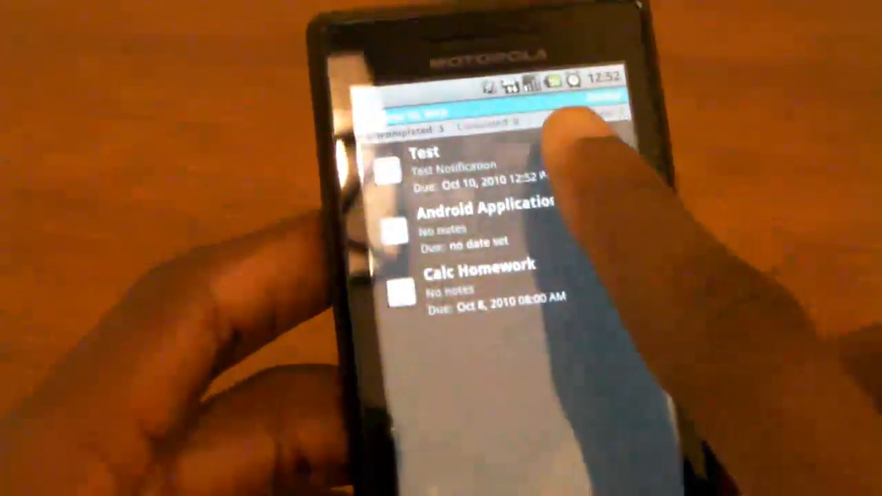
Long-press a listed task to reveal its View, Edit, Delete and Send operations.
click(482, 207)
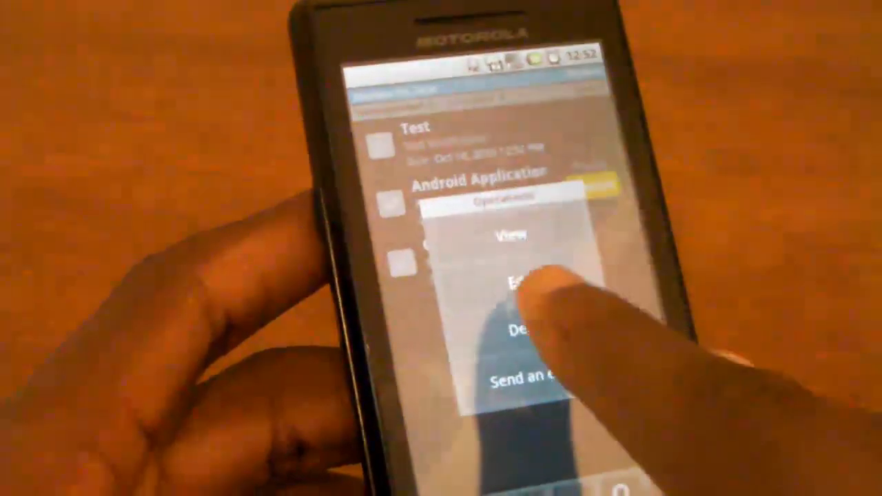